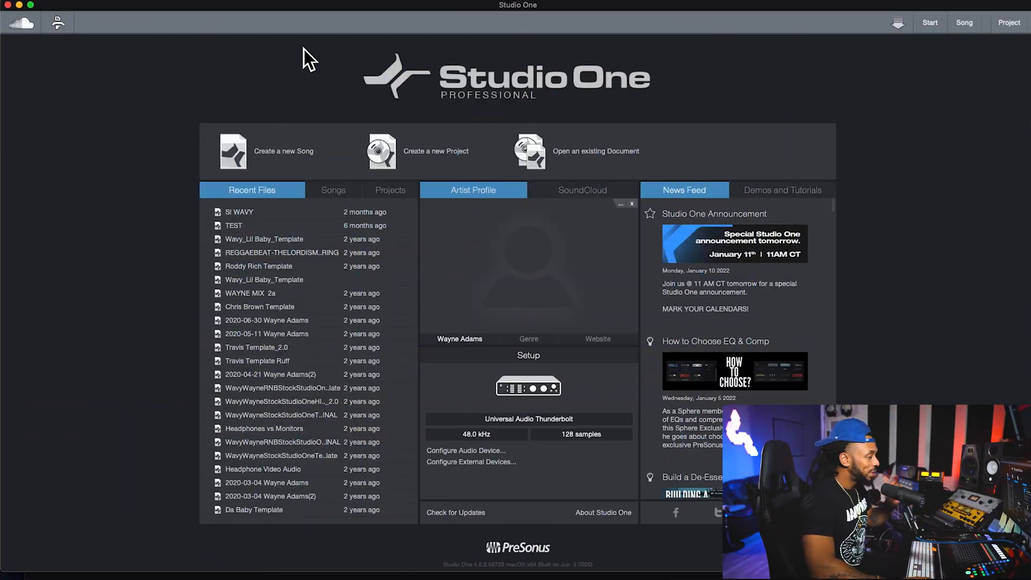
{"action": "mouse_move", "coordinate": [956, 84]}
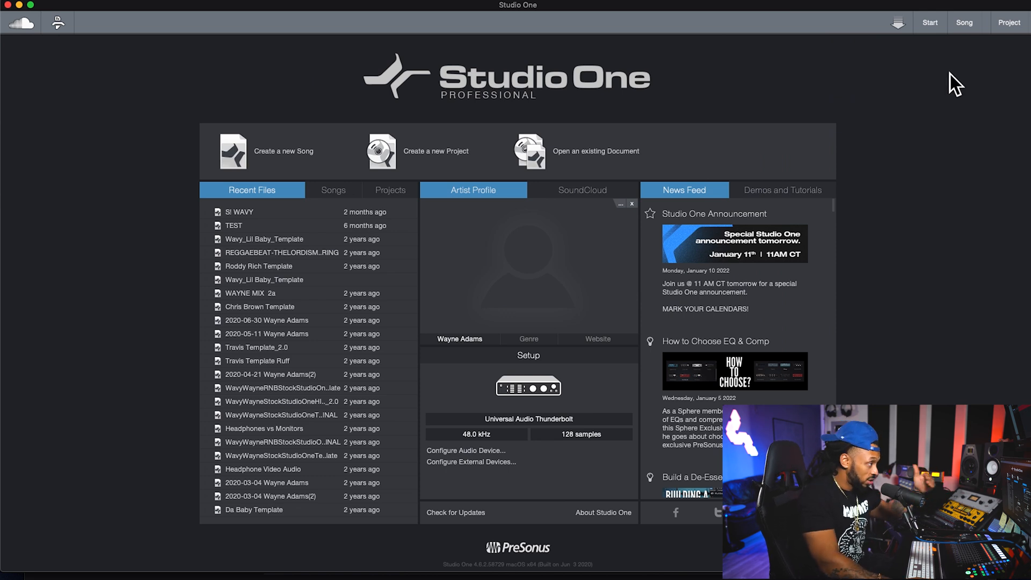
{"action": "mouse_move", "coordinate": [481, 415]}
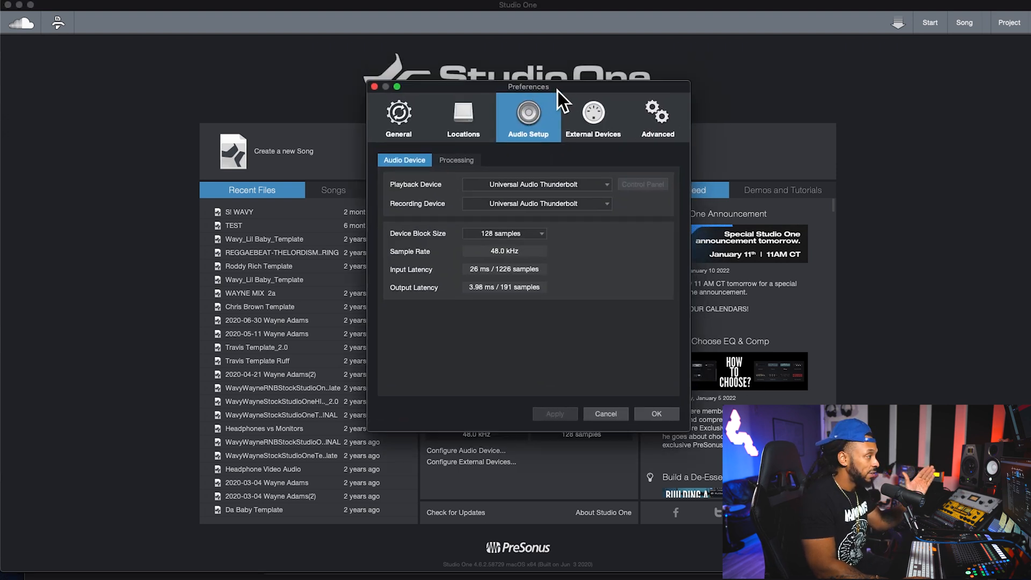
{"action": "mouse_move", "coordinate": [548, 140]}
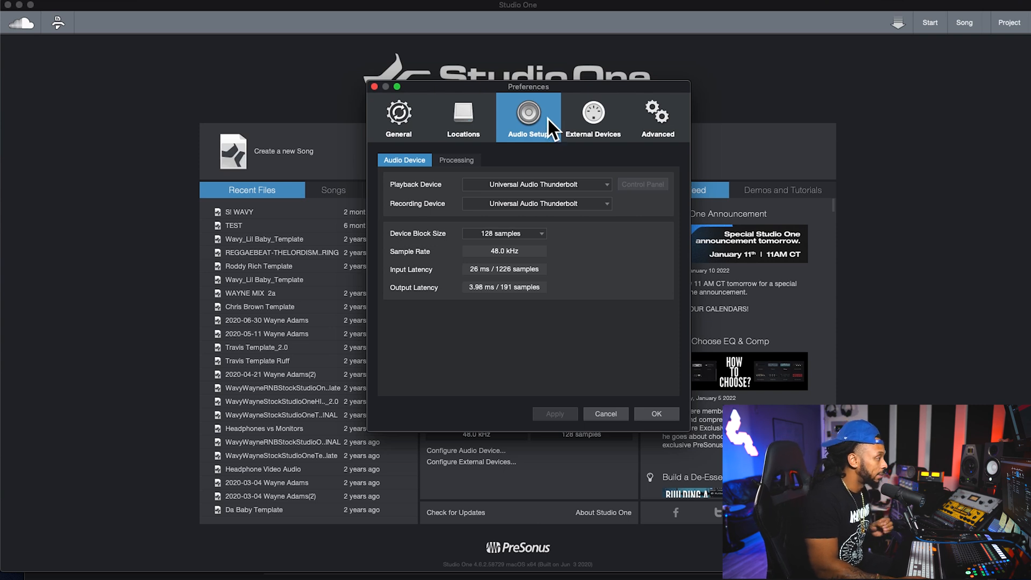
{"action": "mouse_move", "coordinate": [316, 263]}
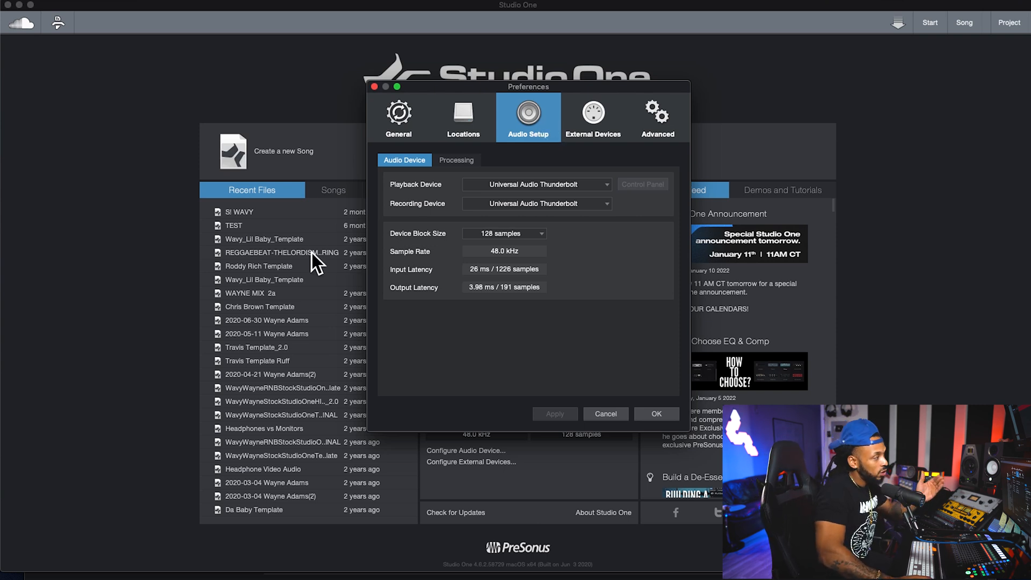
{"action": "mouse_move", "coordinate": [421, 210]}
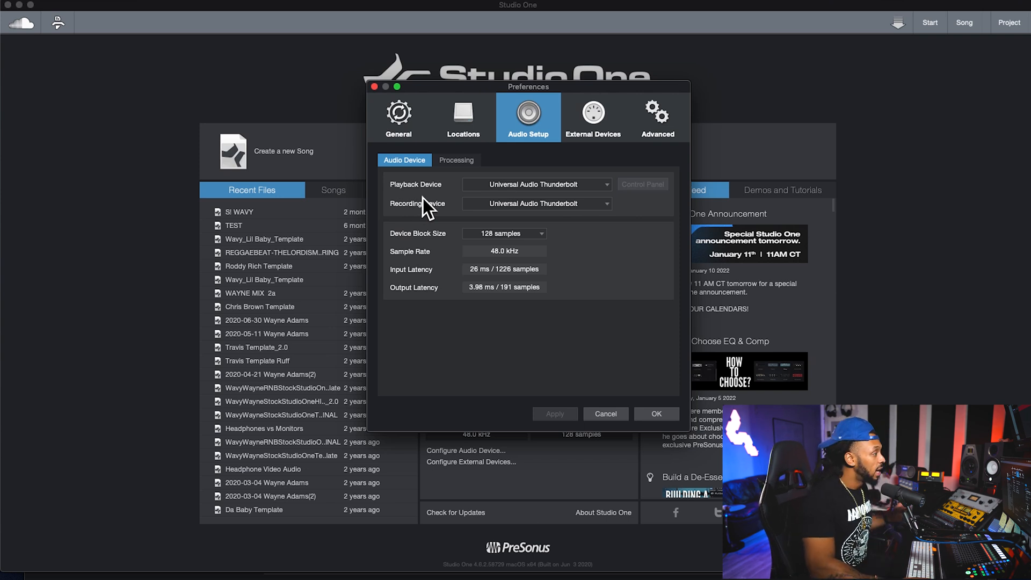
{"action": "mouse_move", "coordinate": [536, 197]}
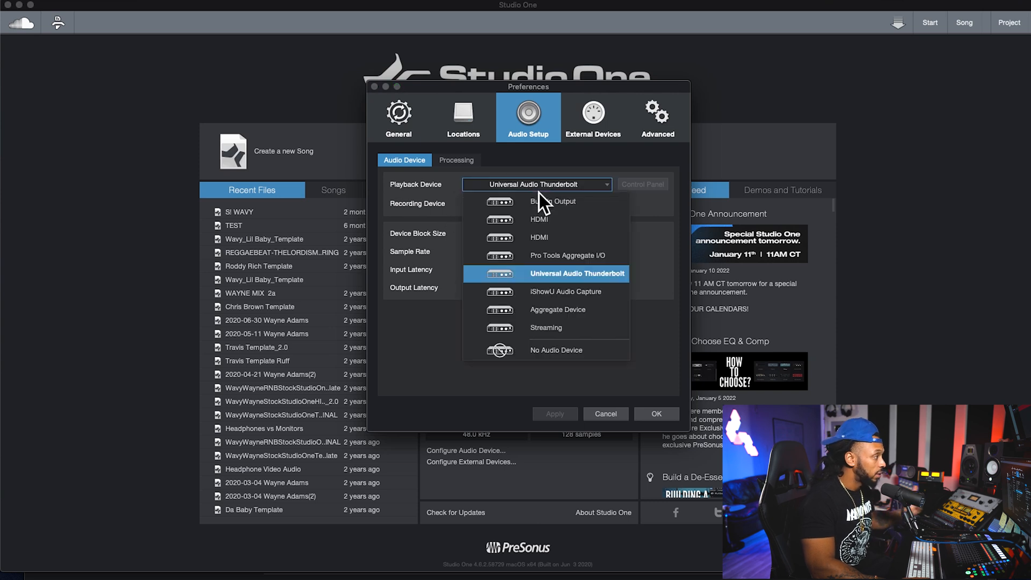
{"action": "mouse_move", "coordinate": [648, 281]}
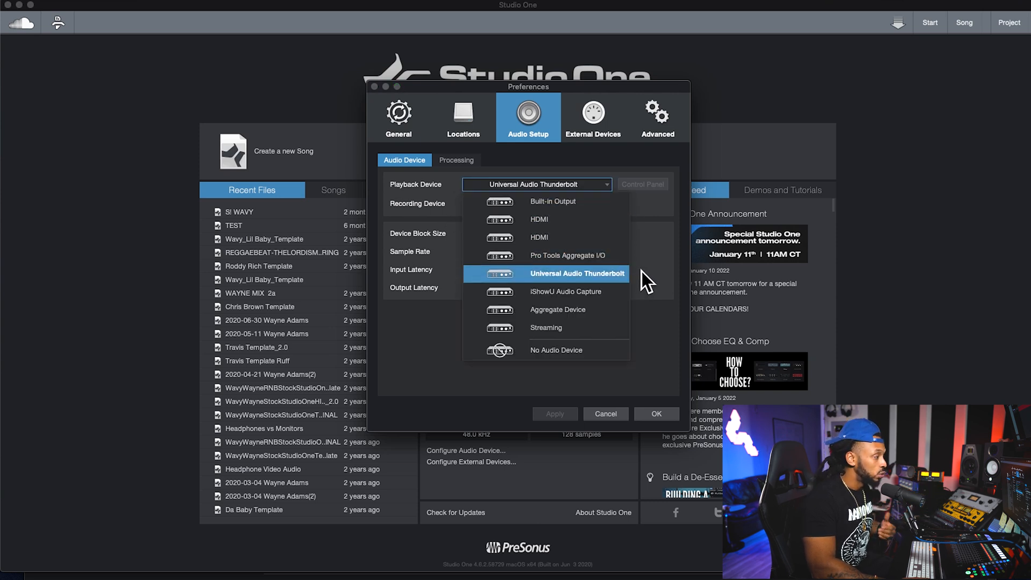
{"action": "mouse_move", "coordinate": [669, 267]}
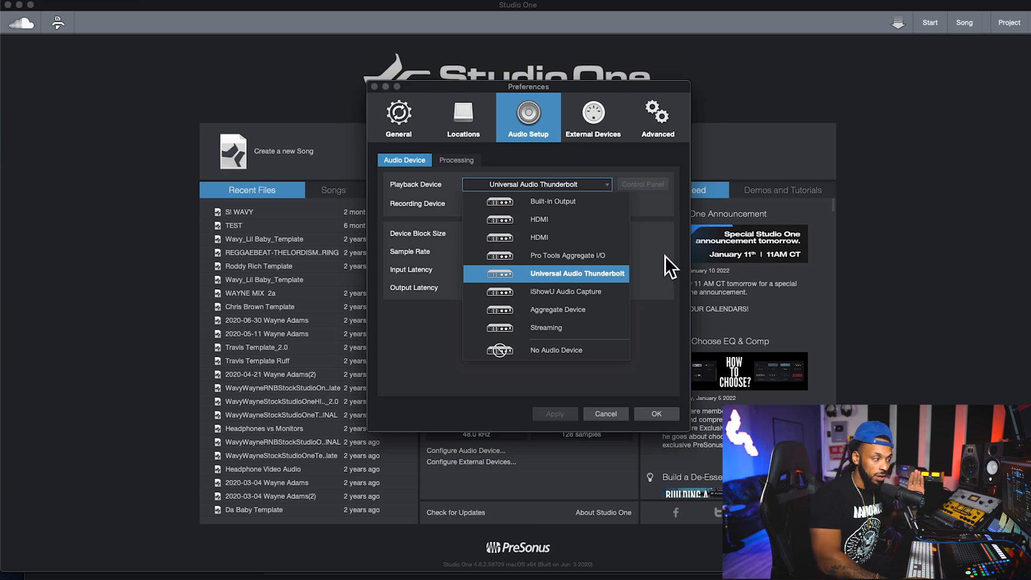
Step: Keep Universal Audio Thunderbolt as the playback device and confirm the audio setup
{"action": "left_click", "coordinate": [576, 273]}
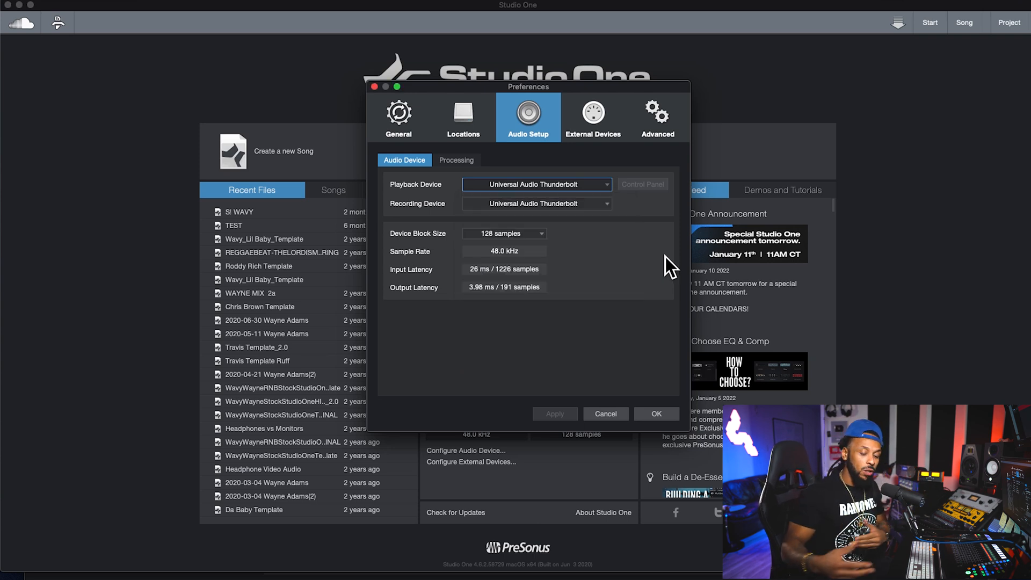
{"action": "mouse_move", "coordinate": [618, 191]}
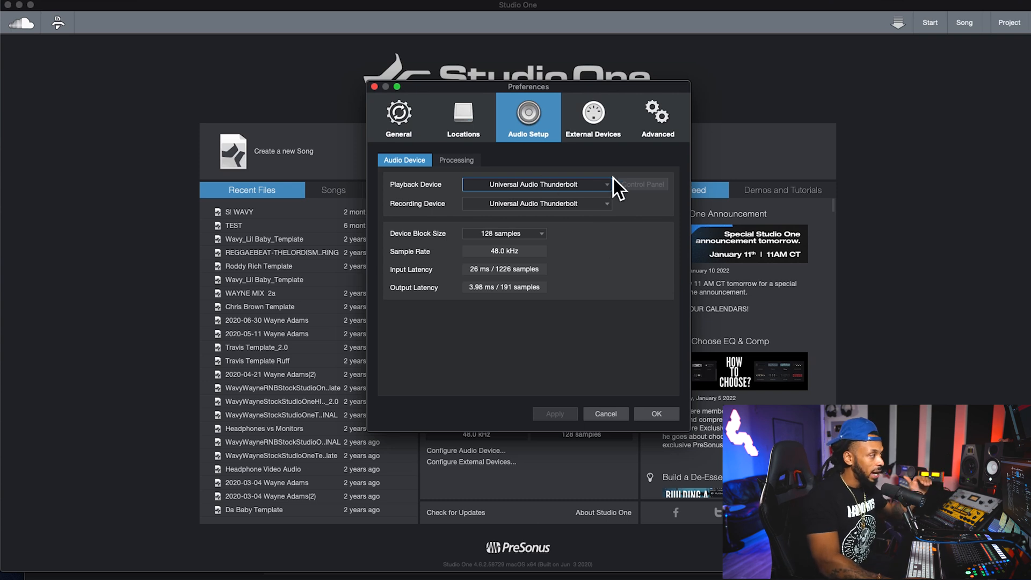
{"action": "mouse_move", "coordinate": [610, 197]}
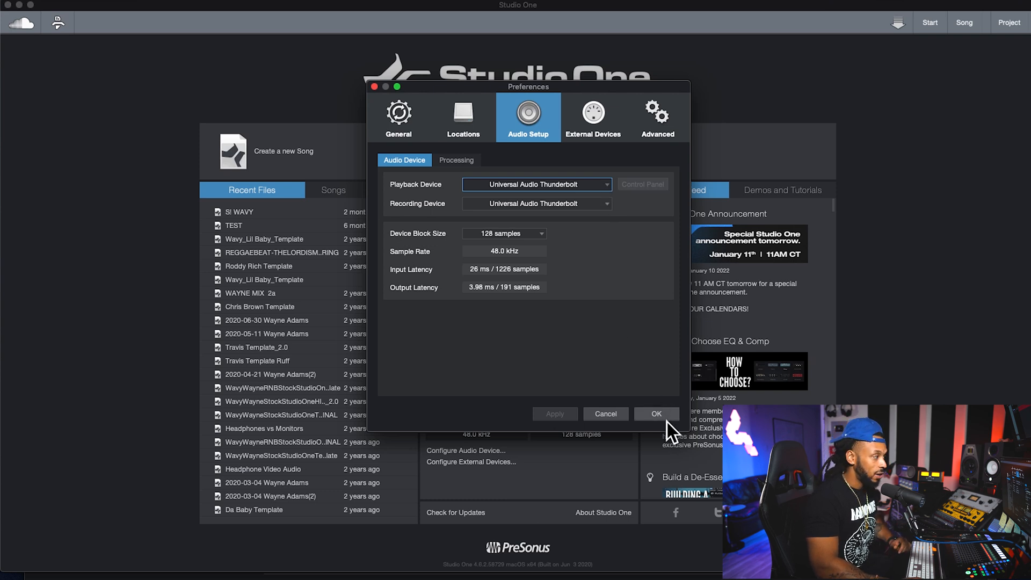
{"action": "left_click", "coordinate": [656, 414]}
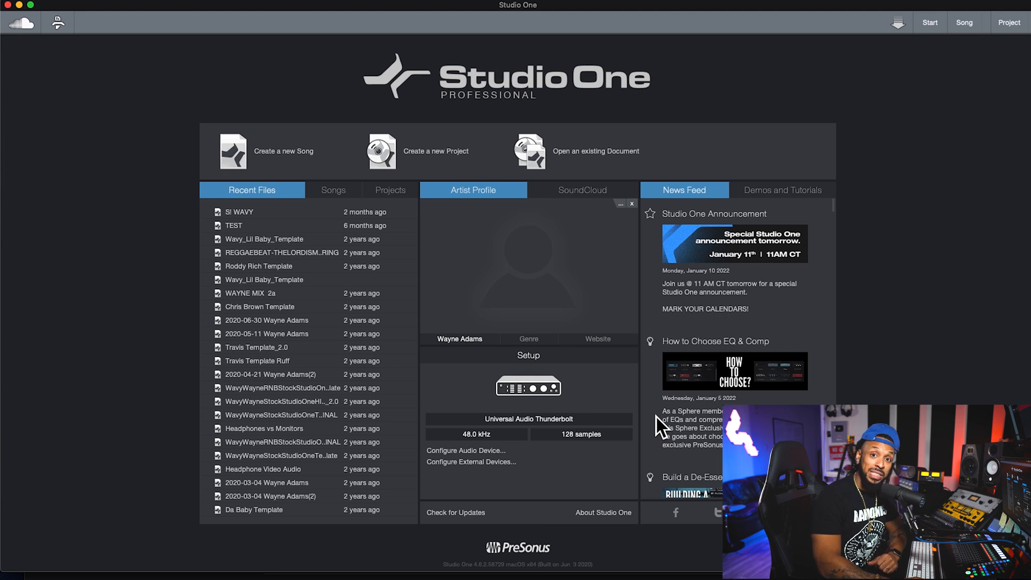
{"action": "mouse_move", "coordinate": [404, 161]}
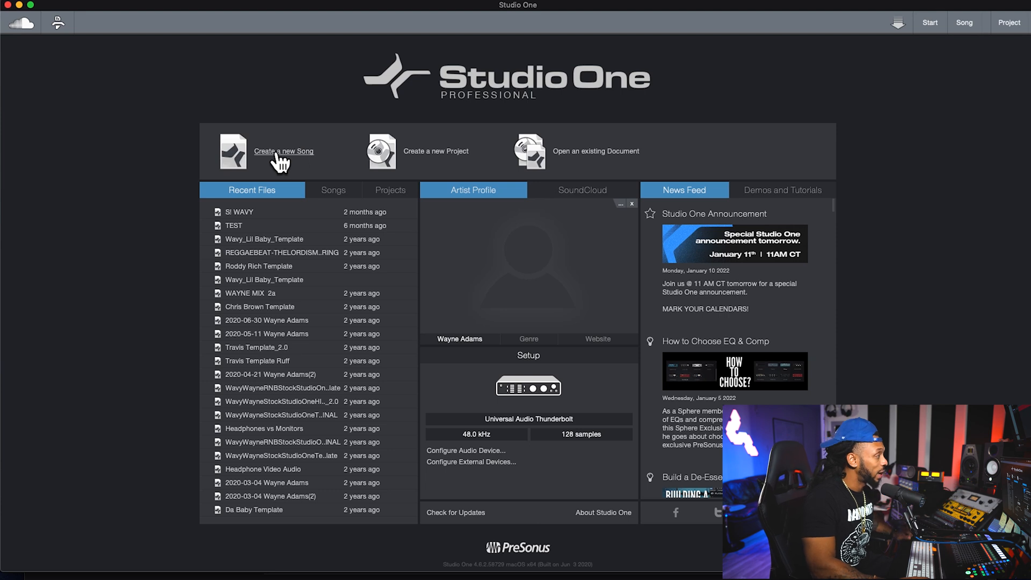
Step: Start creating a new song from the Start page
{"action": "left_click", "coordinate": [284, 151]}
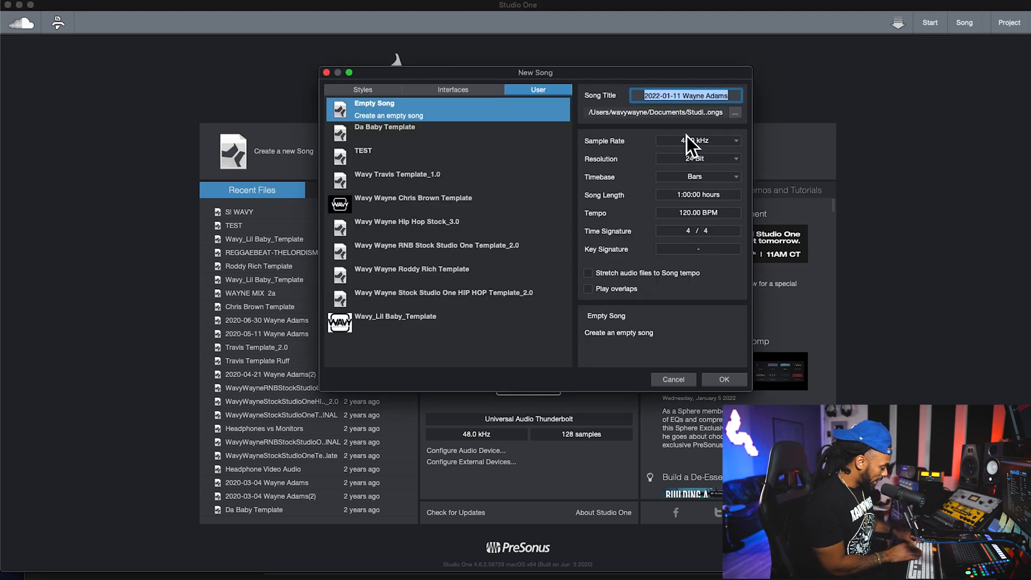
Step: Create an empty song titled 'WAVY 1' at 48 kHz, 24 bit
{"action": "type", "text": "WAVY 1"}
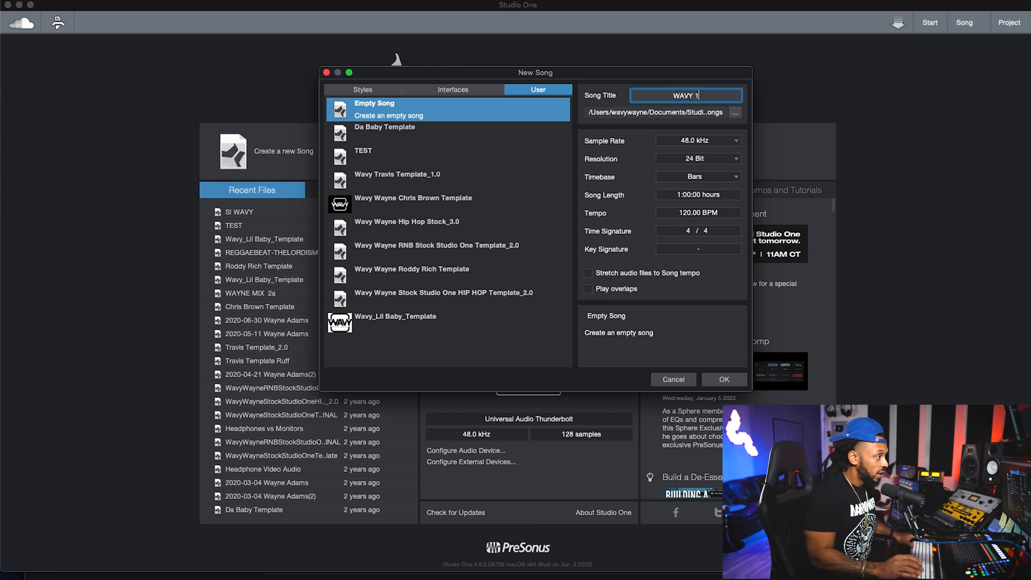
{"action": "mouse_move", "coordinate": [690, 86]}
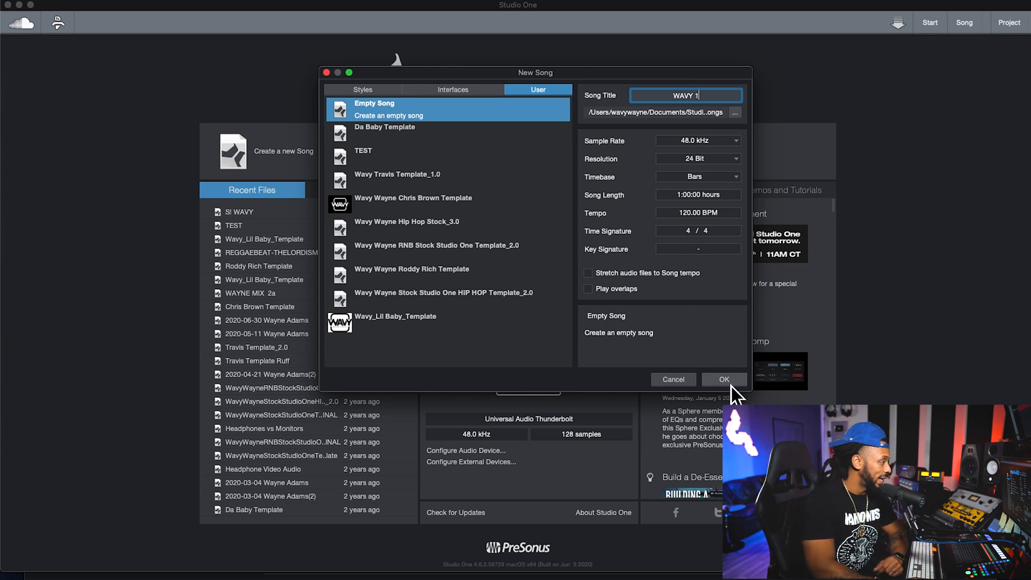
{"action": "left_click", "coordinate": [723, 379]}
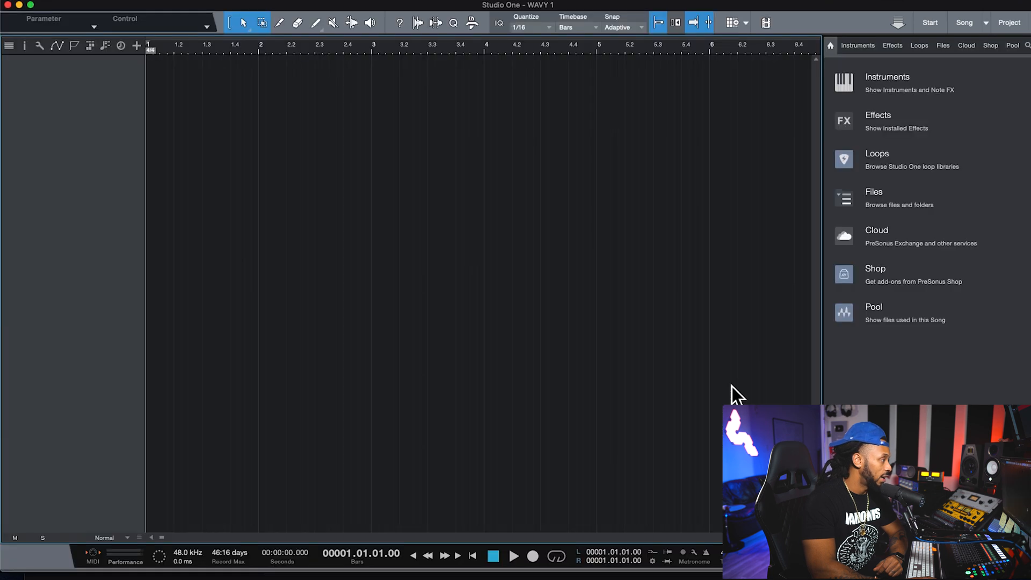
{"action": "mouse_move", "coordinate": [618, 434]}
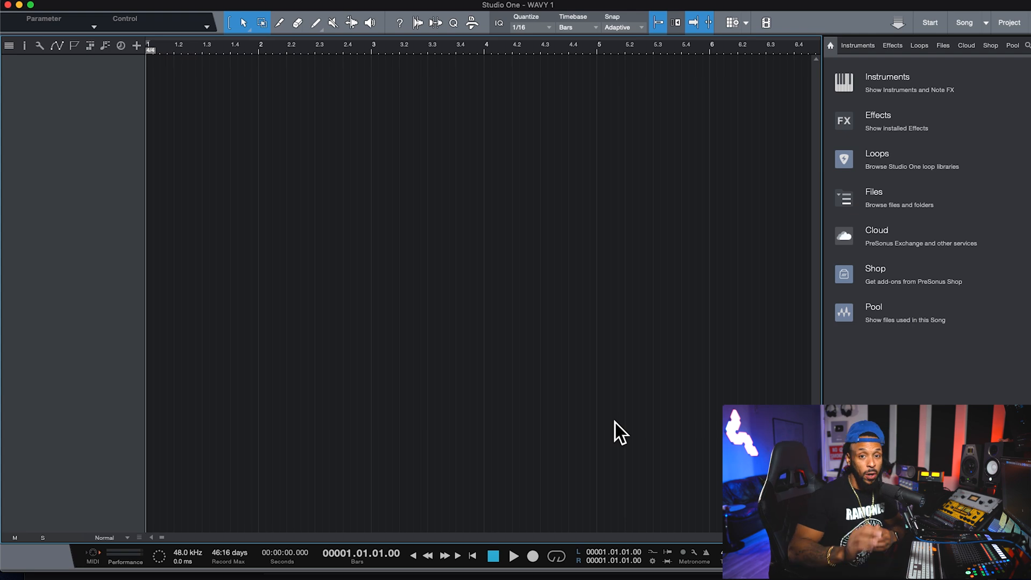
{"action": "mouse_move", "coordinate": [158, 26]}
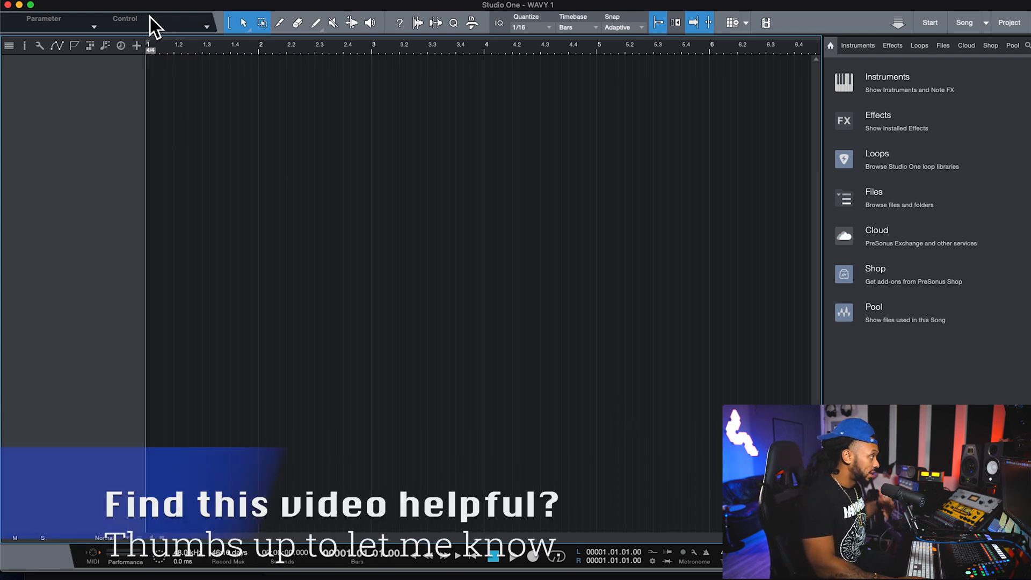
Step: Show the Song menu's import, export and setup commands
{"action": "left_click", "coordinate": [165, 6]}
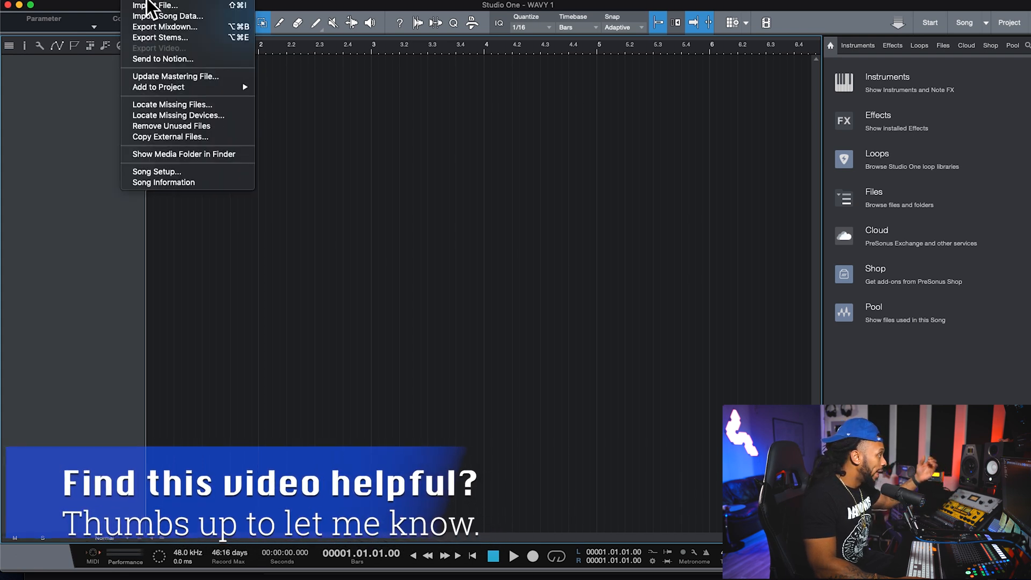
Step: In Song Setup's Audio I/O inputs, unassign Input 1 from hardware channel 1
{"action": "left_click", "coordinate": [157, 172]}
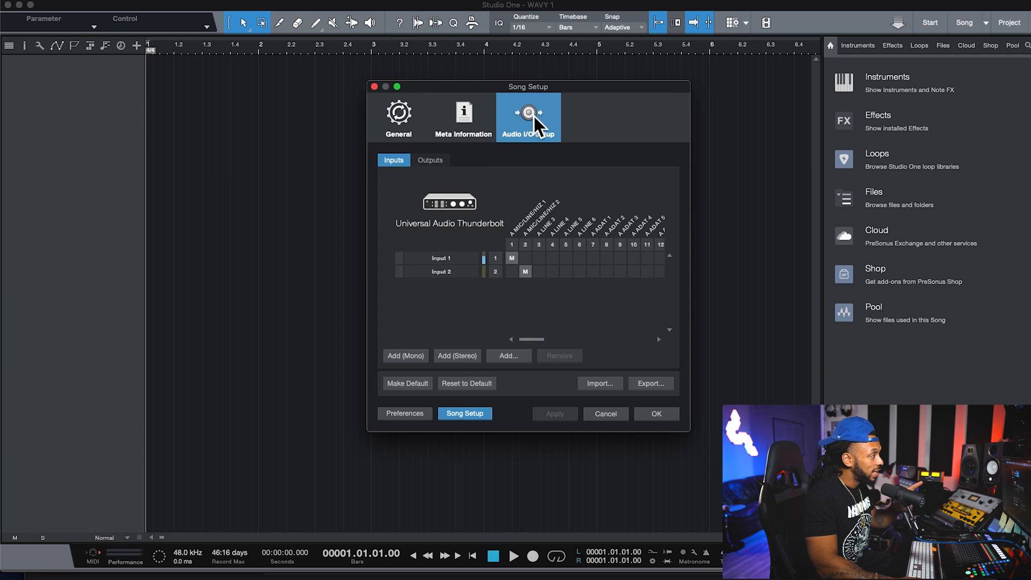
{"action": "mouse_move", "coordinate": [529, 121]}
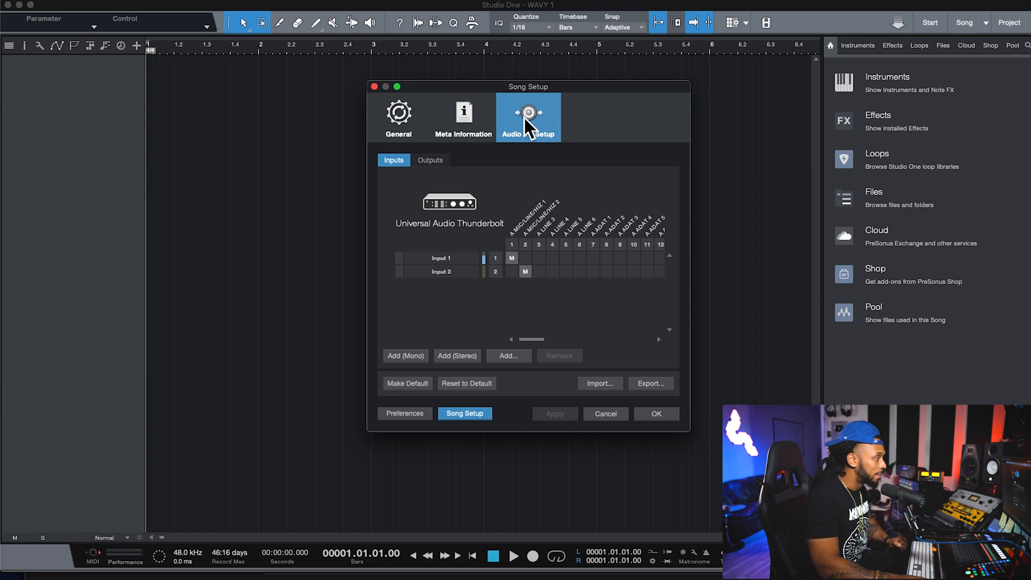
{"action": "mouse_move", "coordinate": [469, 239]}
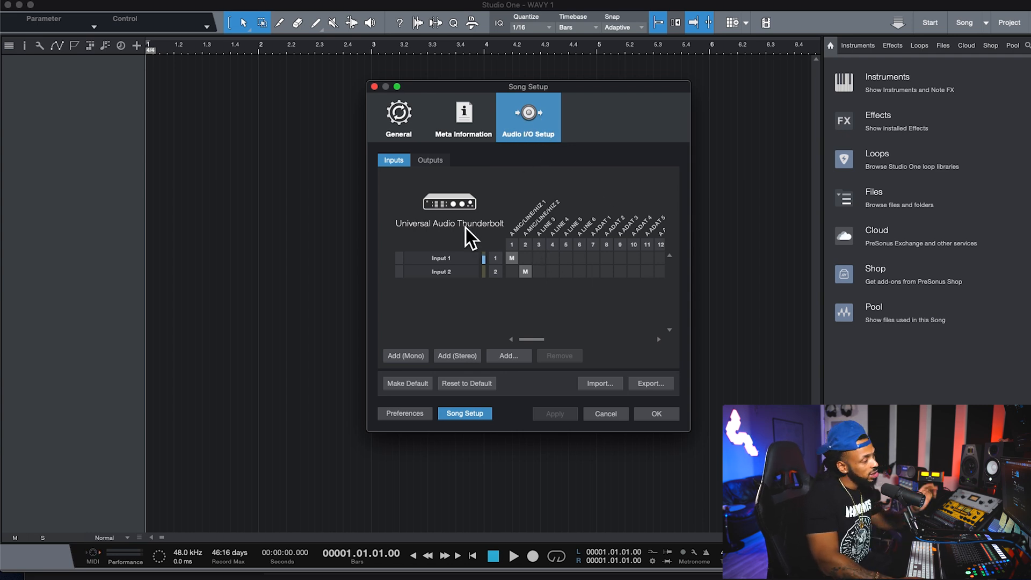
{"action": "mouse_move", "coordinate": [582, 248]}
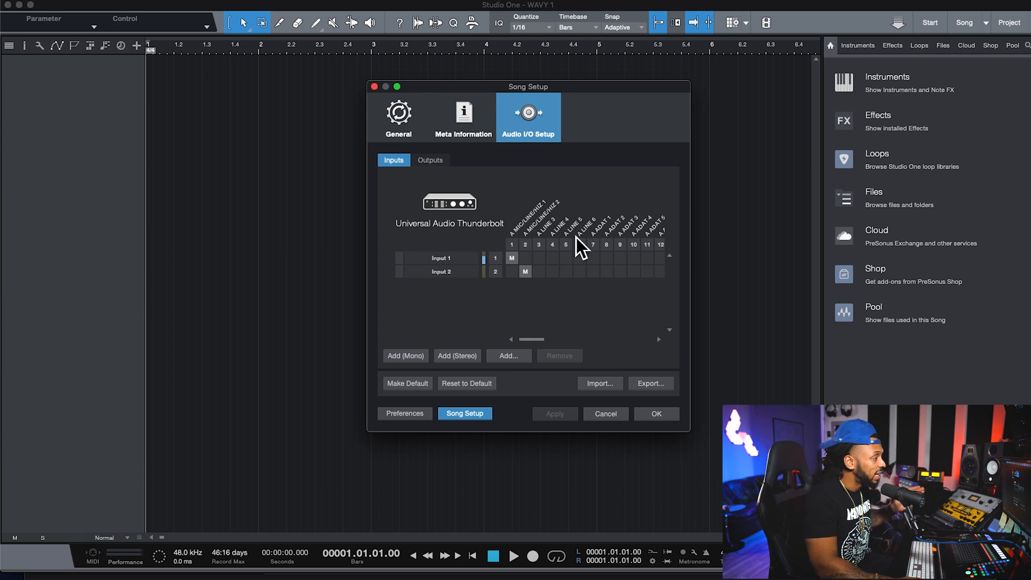
{"action": "mouse_move", "coordinate": [642, 244]}
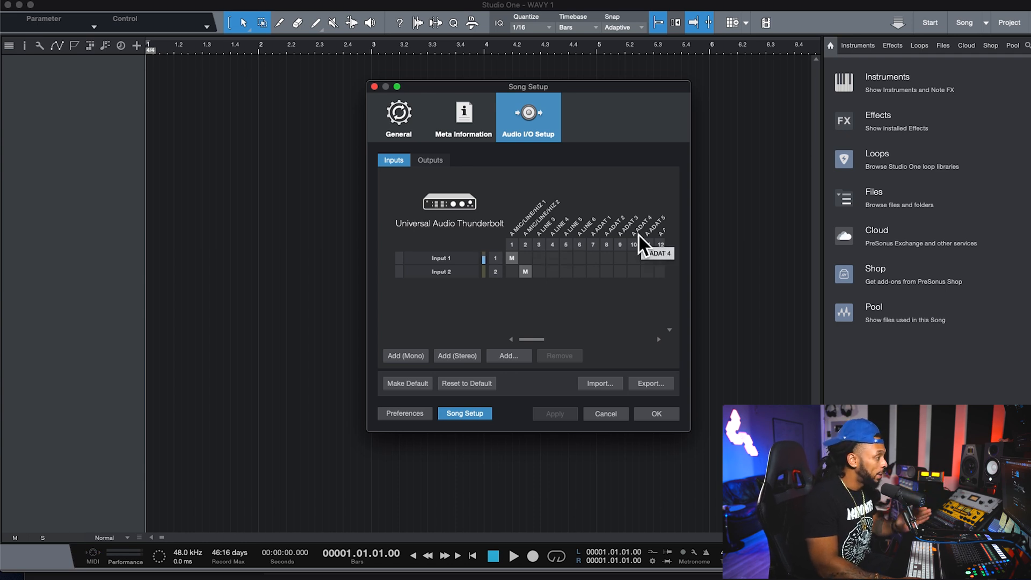
{"action": "left_click", "coordinate": [429, 160]}
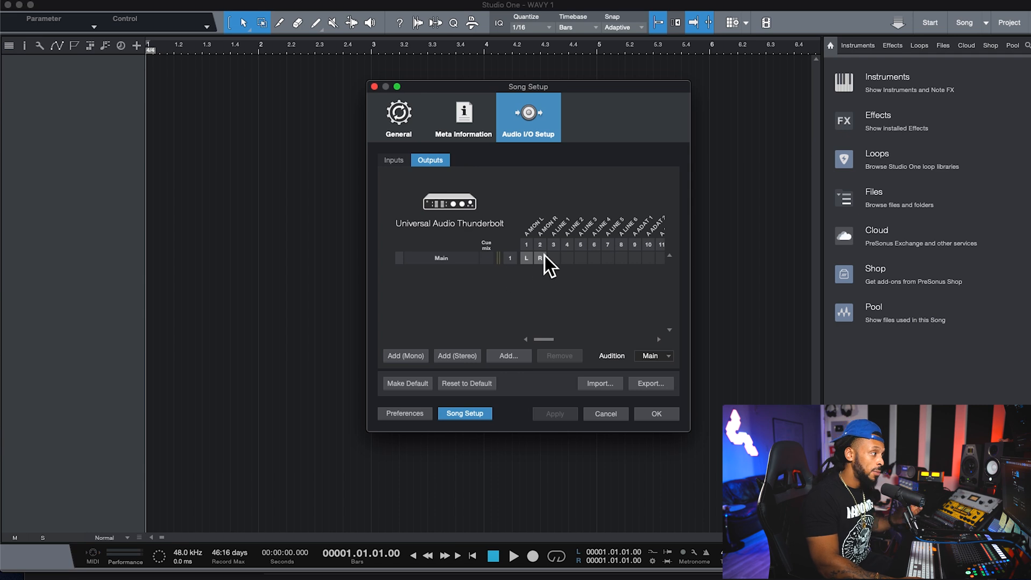
{"action": "left_click", "coordinate": [394, 160]}
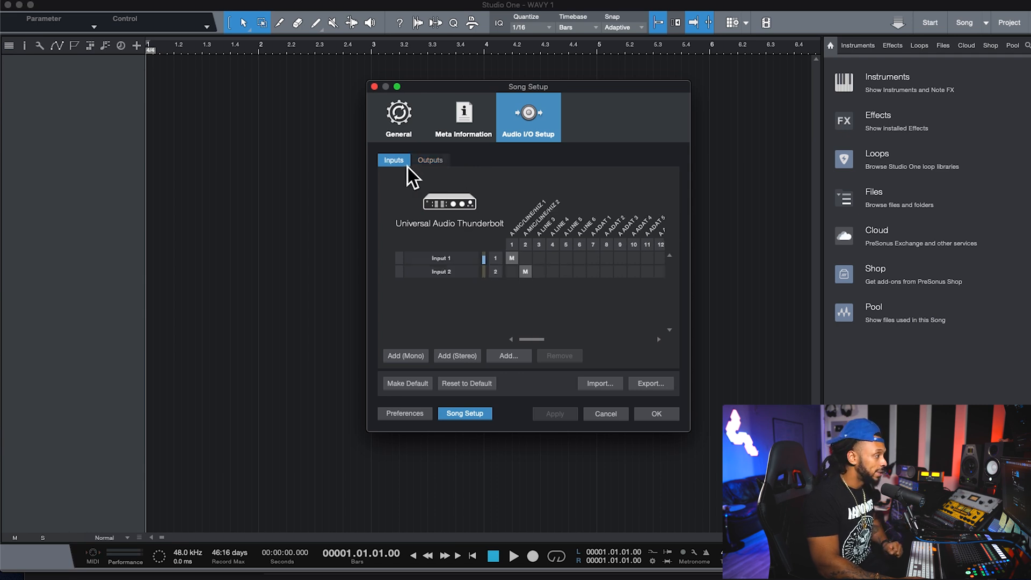
{"action": "mouse_move", "coordinate": [443, 270]}
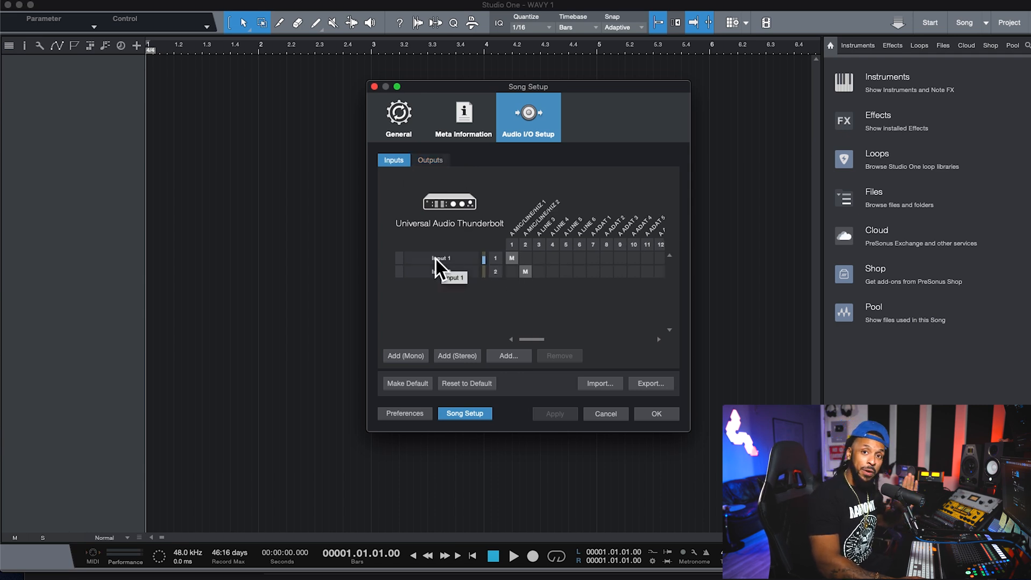
{"action": "mouse_move", "coordinate": [490, 309]}
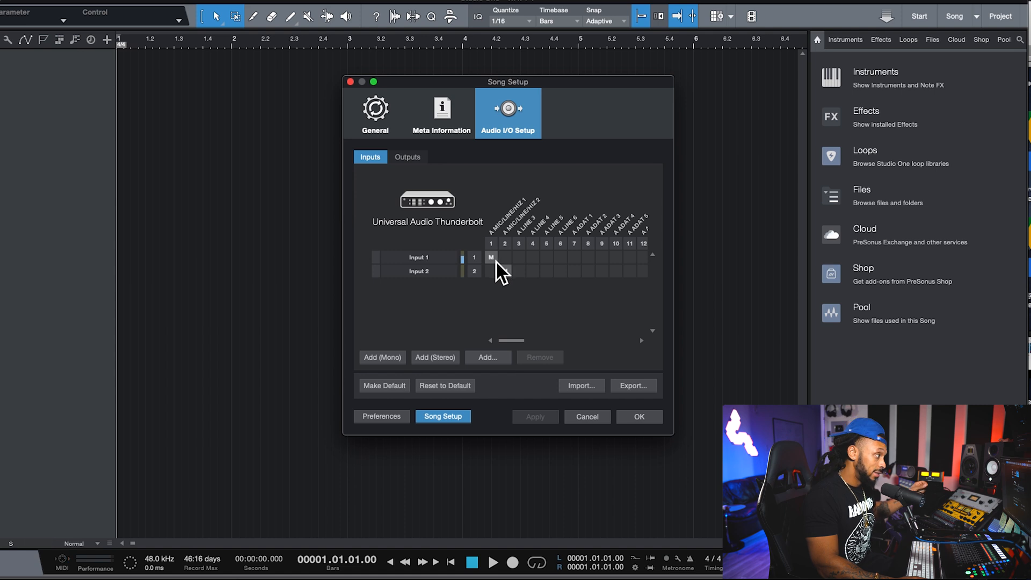
{"action": "mouse_move", "coordinate": [492, 257]}
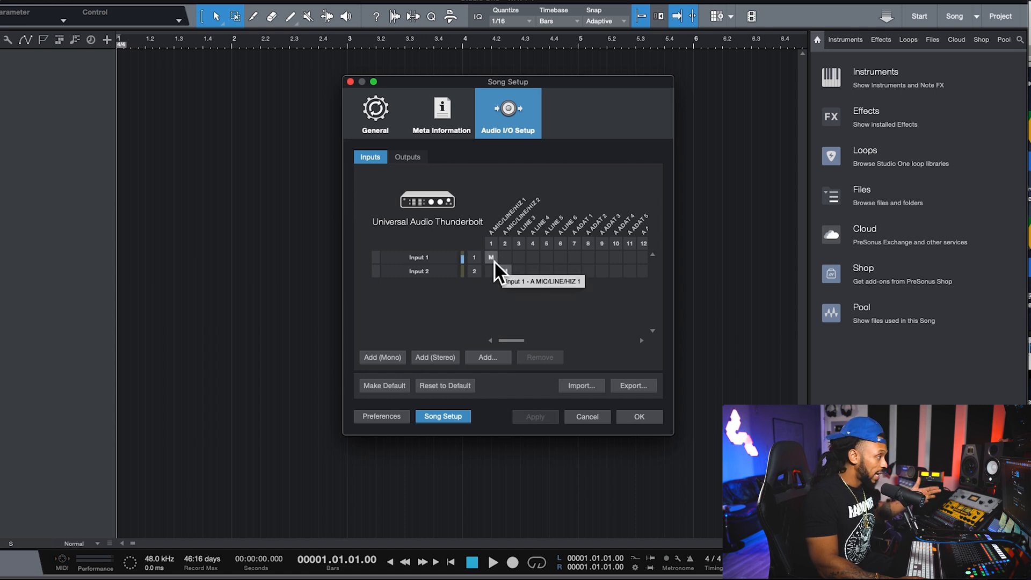
{"action": "mouse_move", "coordinate": [498, 262]}
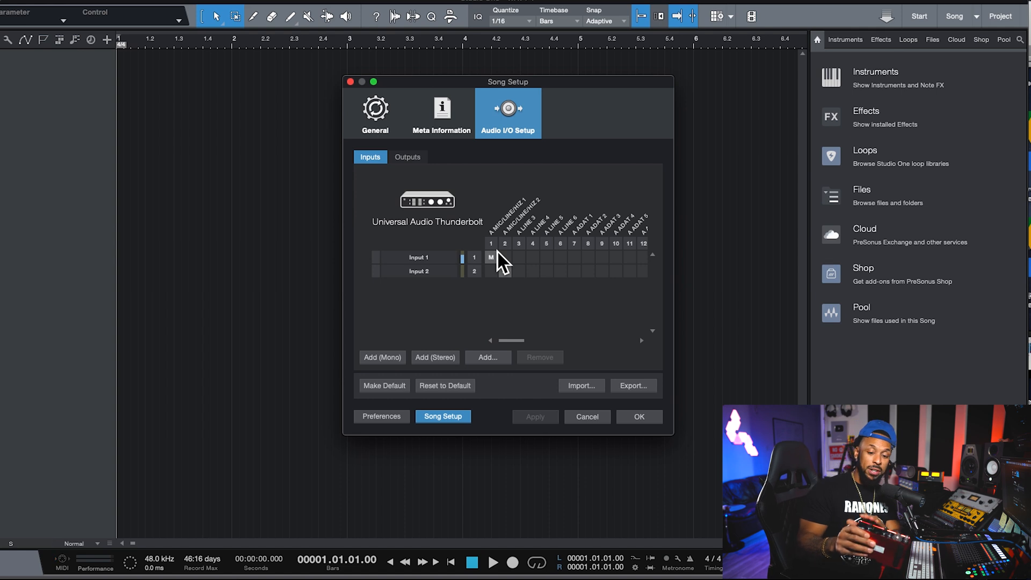
{"action": "left_click", "coordinate": [505, 270]}
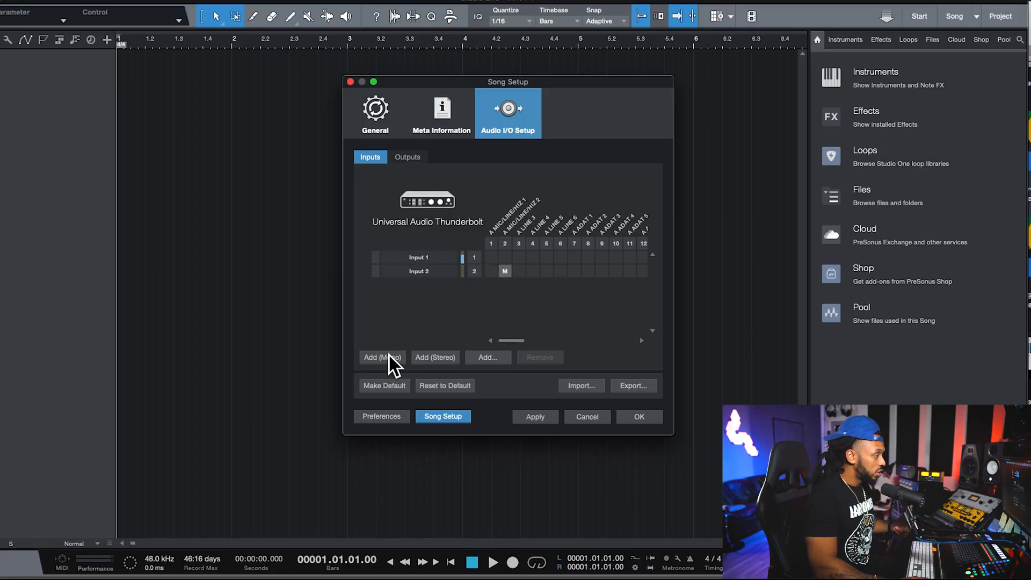
Step: Add a mono Input 3, remove it again, and route Input 1 back to channel 1
{"action": "left_click", "coordinate": [382, 356]}
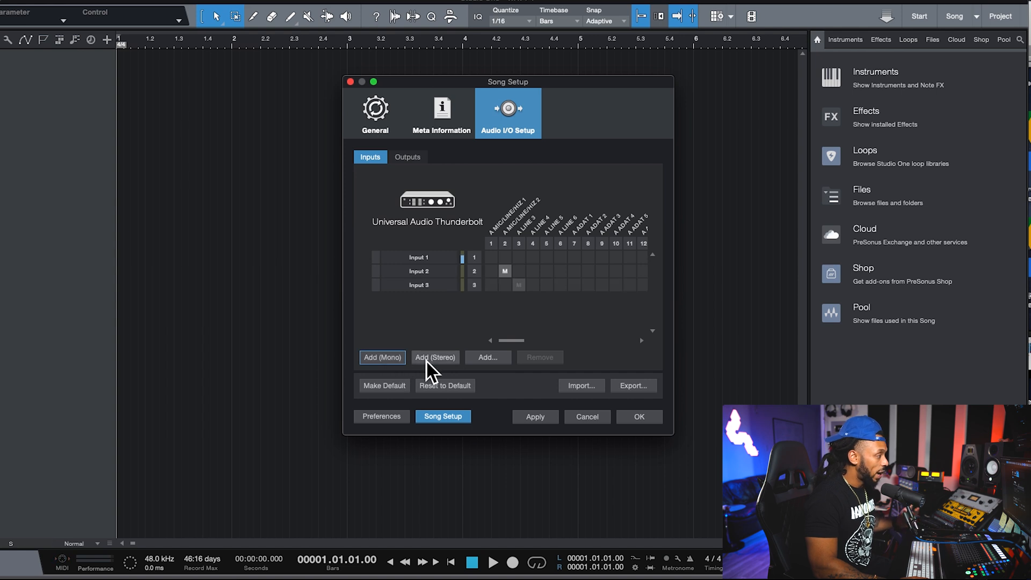
{"action": "mouse_move", "coordinate": [522, 304]}
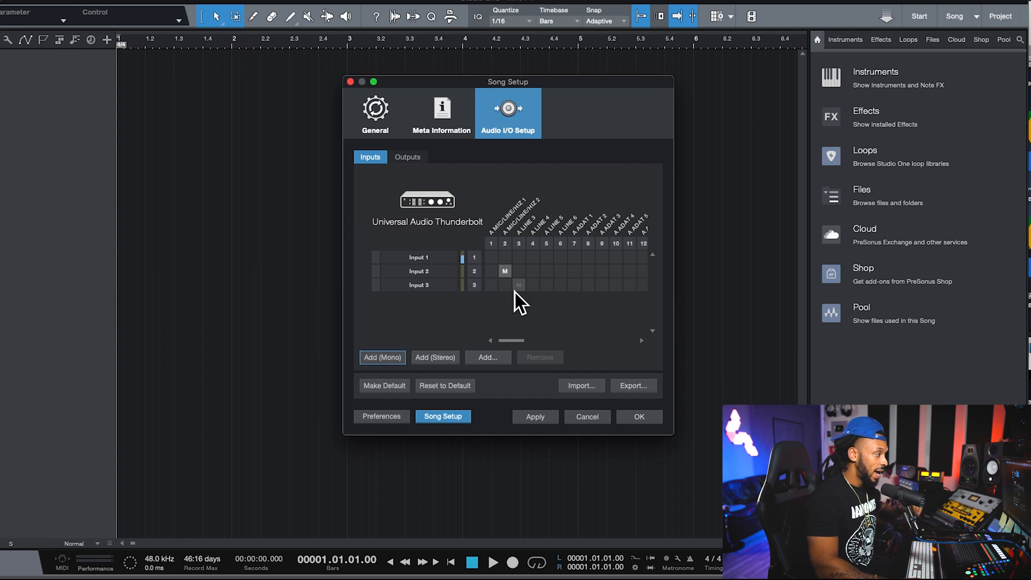
{"action": "left_click", "coordinate": [418, 285]}
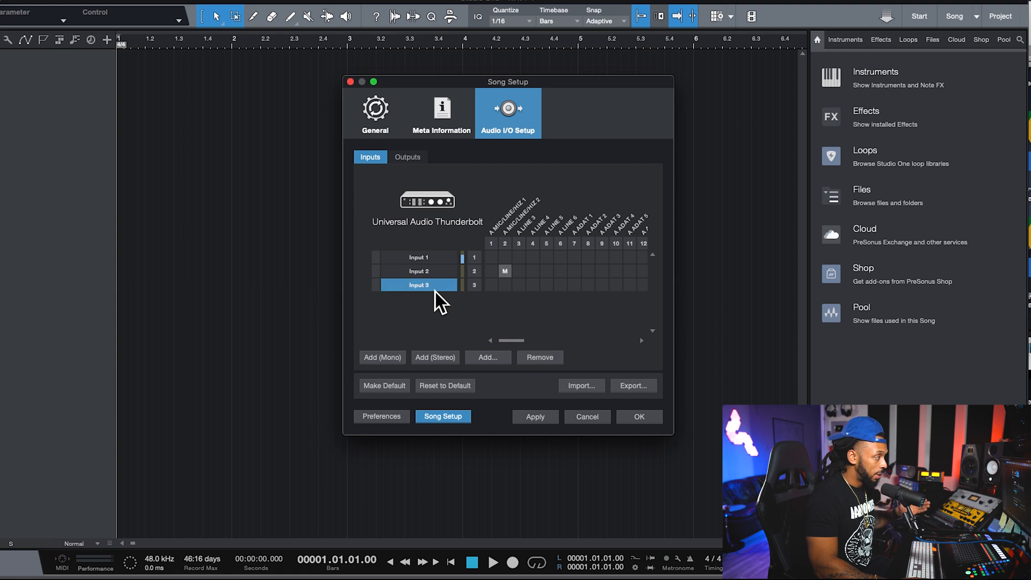
{"action": "left_click", "coordinate": [539, 357]}
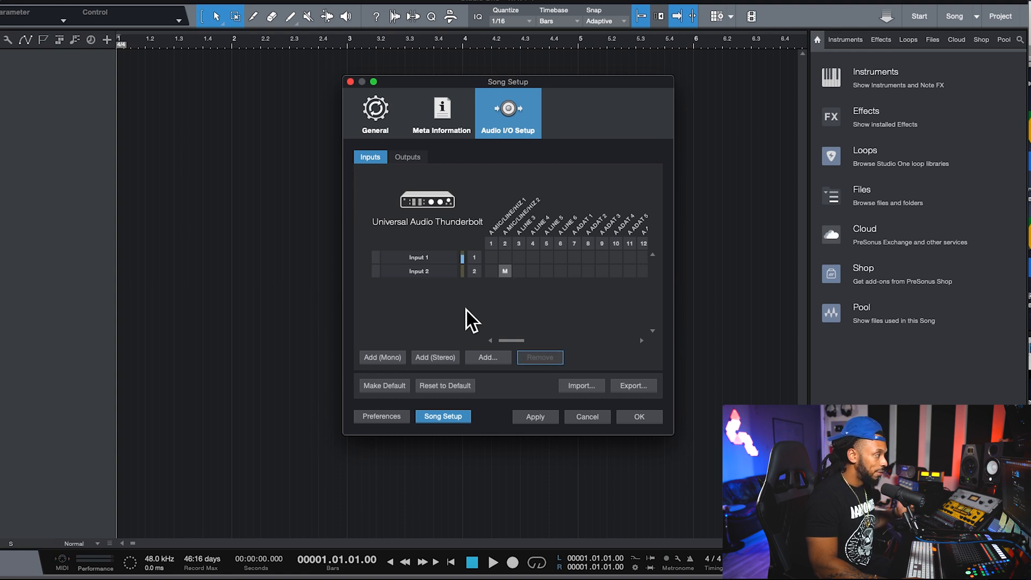
{"action": "left_click", "coordinate": [490, 257]}
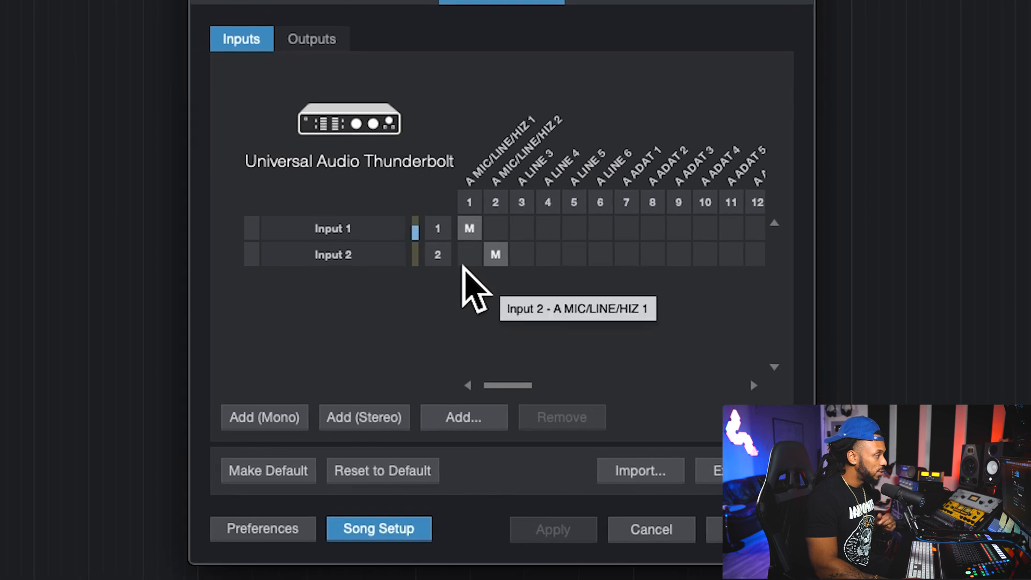
{"action": "mouse_move", "coordinate": [539, 276]}
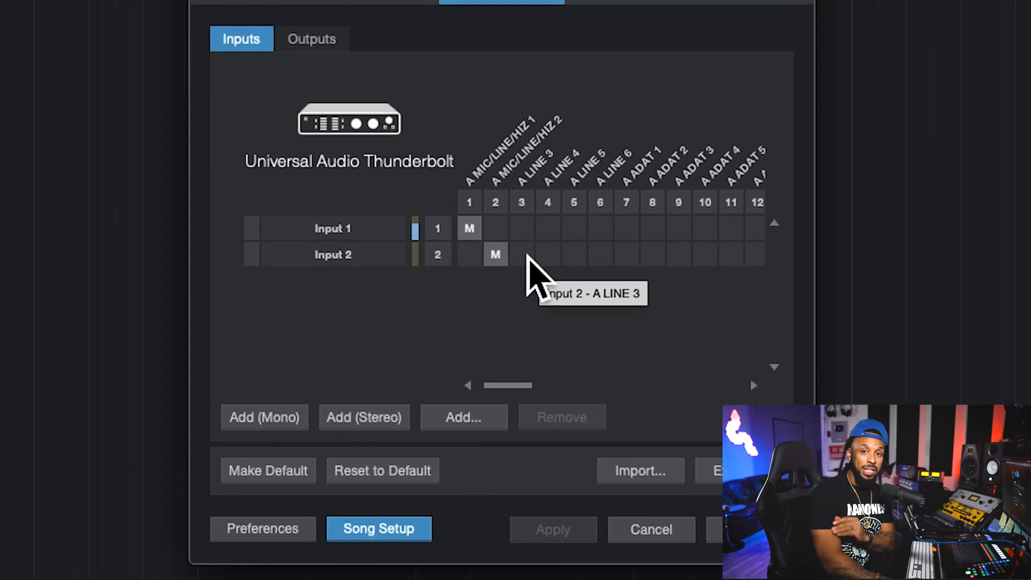
{"action": "mouse_move", "coordinate": [362, 263]}
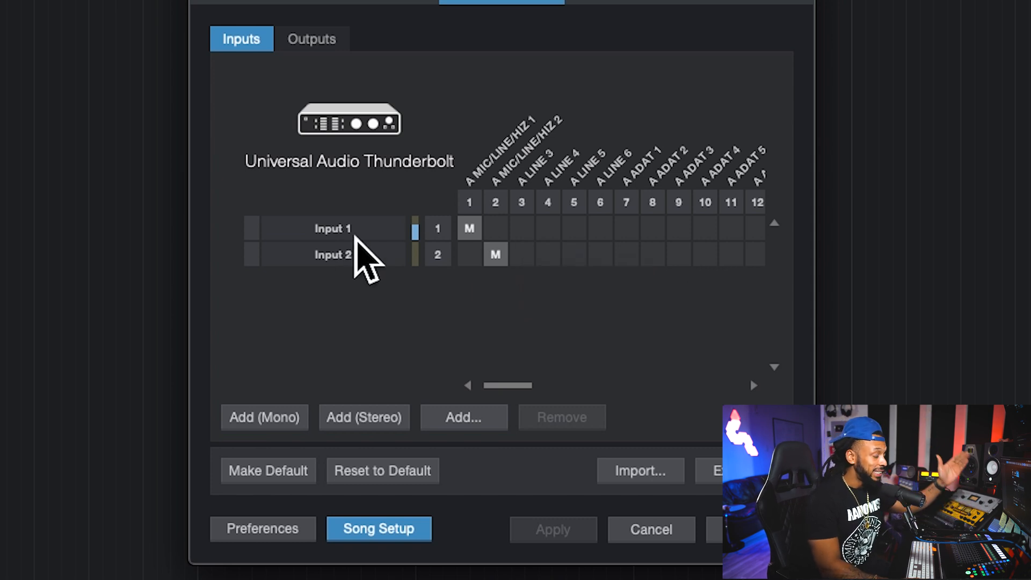
{"action": "mouse_move", "coordinate": [358, 260]}
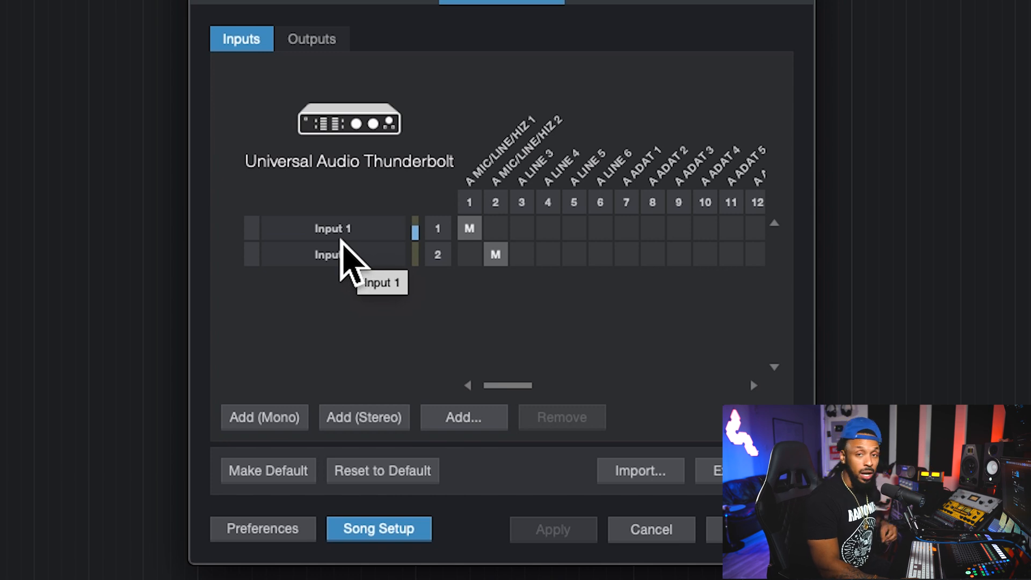
{"action": "mouse_move", "coordinate": [338, 264]}
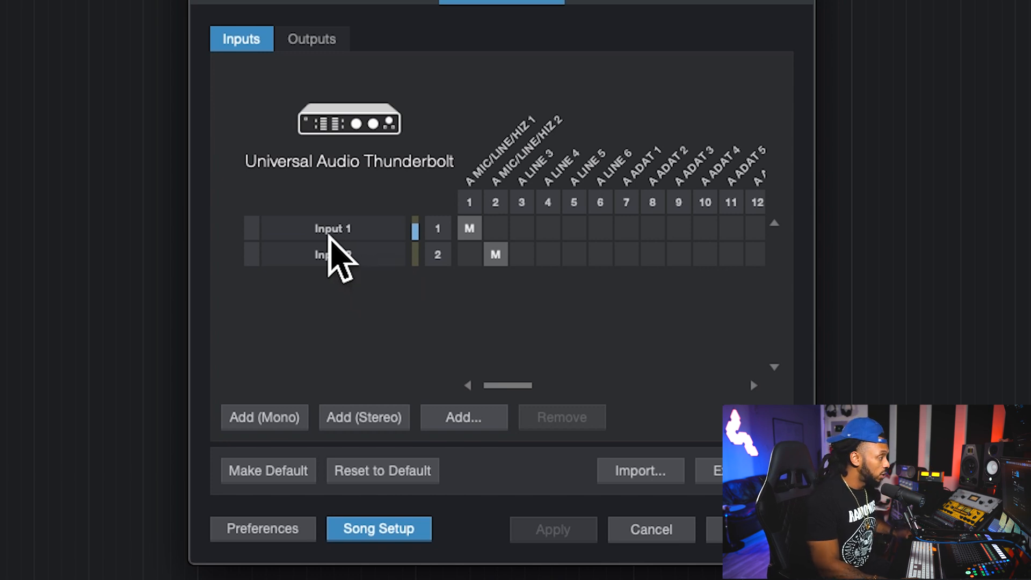
Step: Rename Input 1 to 'Microphone'
{"action": "double_click", "coordinate": [332, 228]}
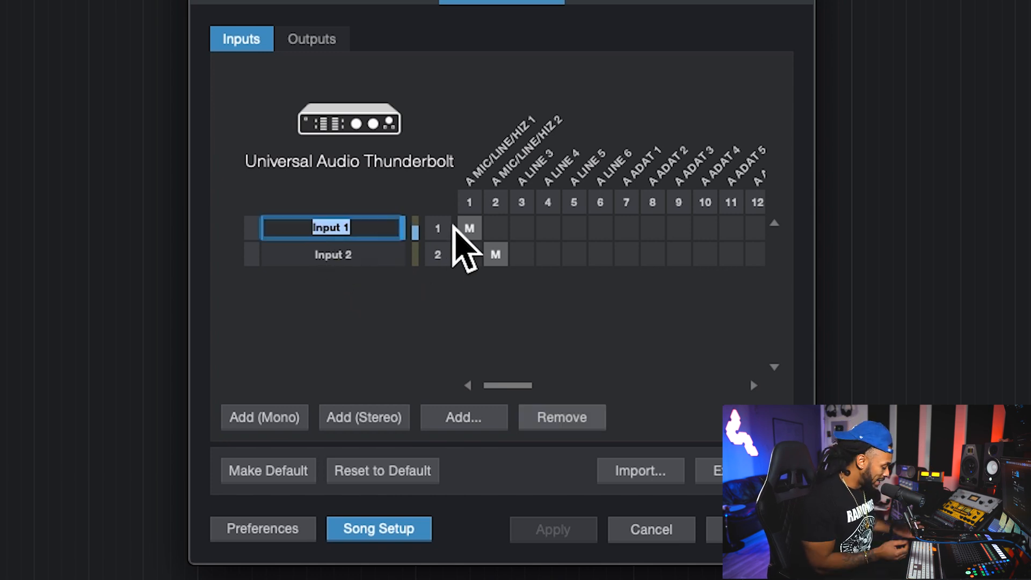
{"action": "type", "text": "Micr"}
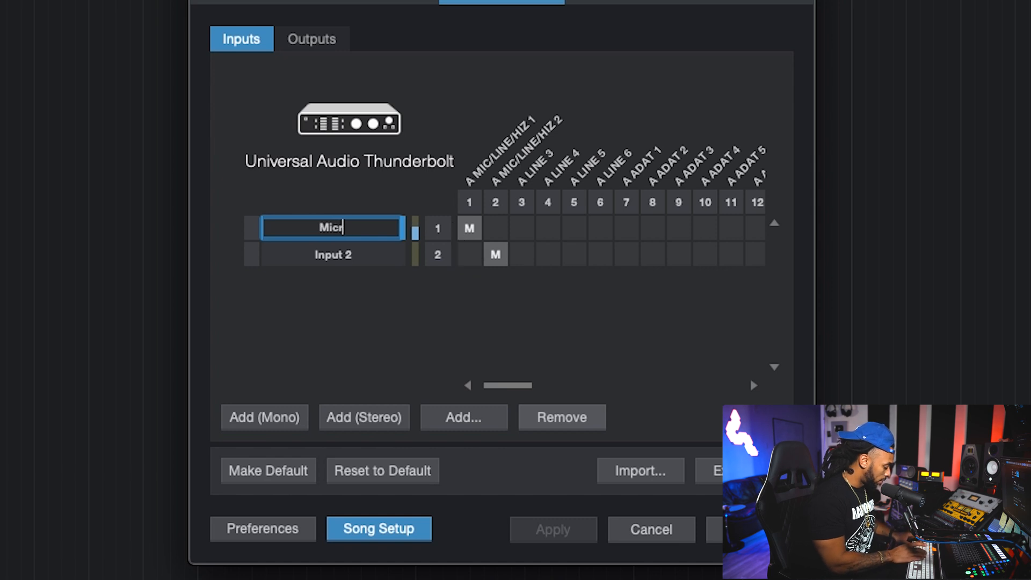
{"action": "type", "text": "ophone"}
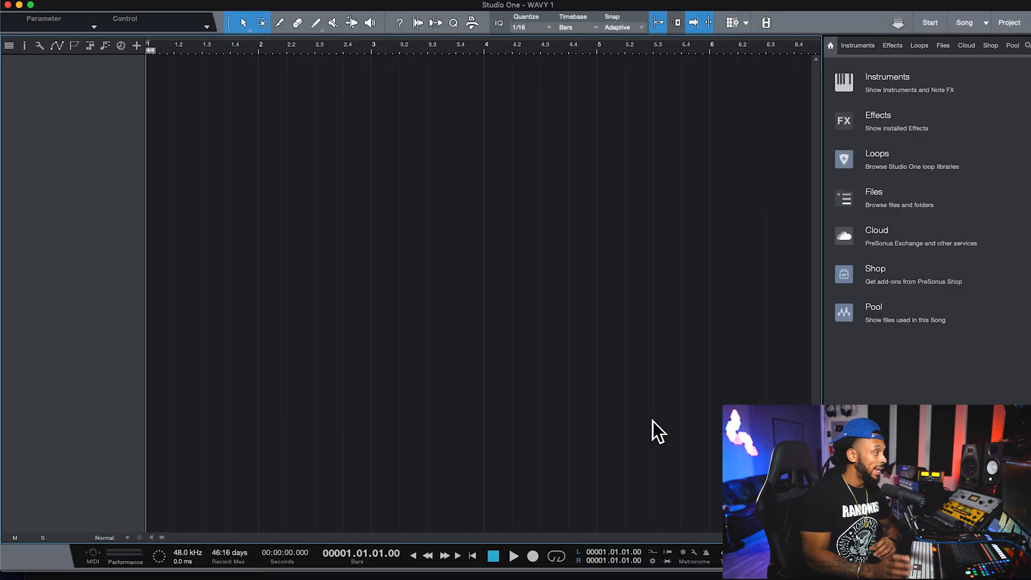
{"action": "mouse_move", "coordinate": [177, 124]}
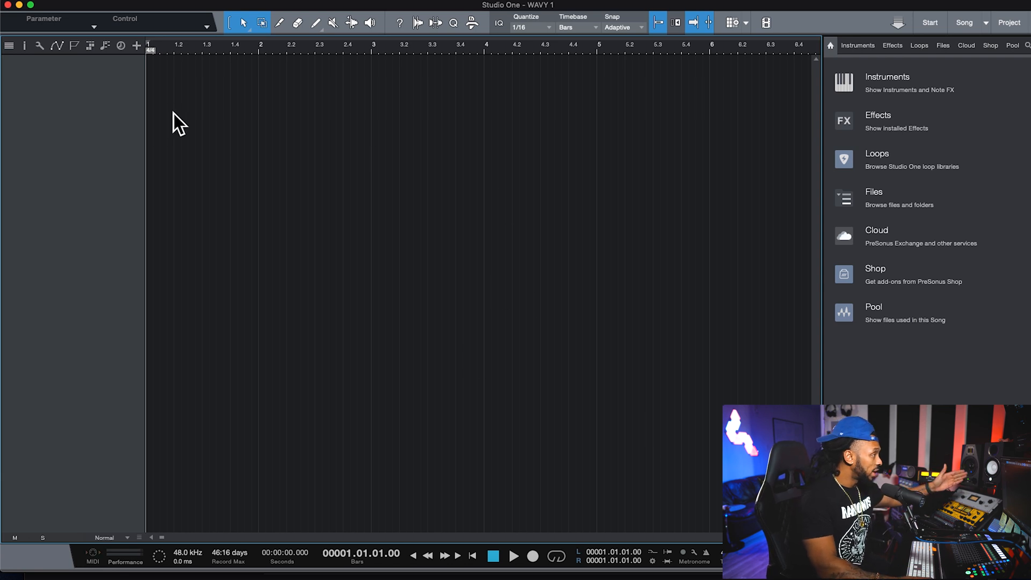
{"action": "mouse_move", "coordinate": [70, 125]}
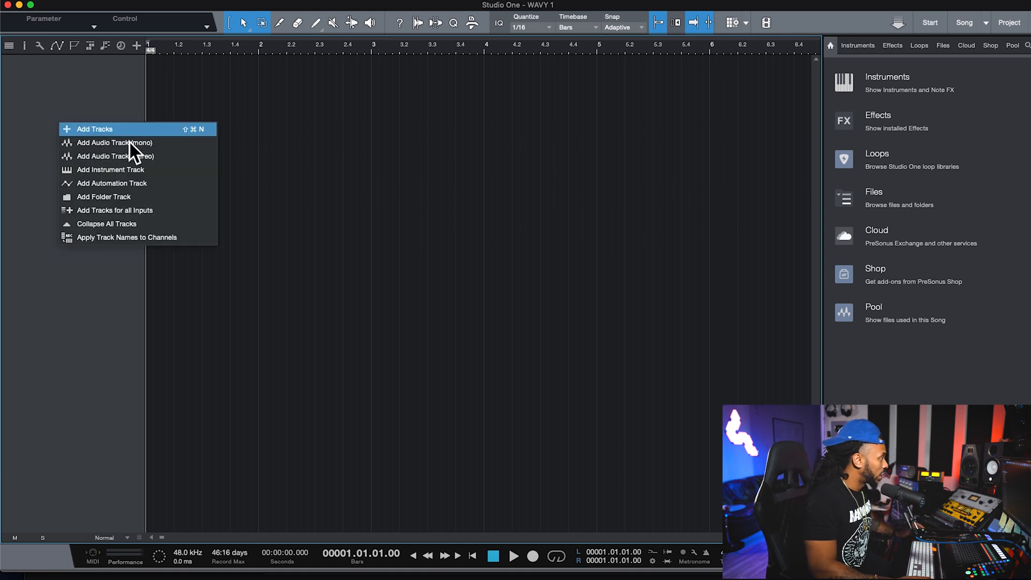
Step: Add a mono audio track fed from the Microphone input
{"action": "left_click", "coordinate": [112, 142]}
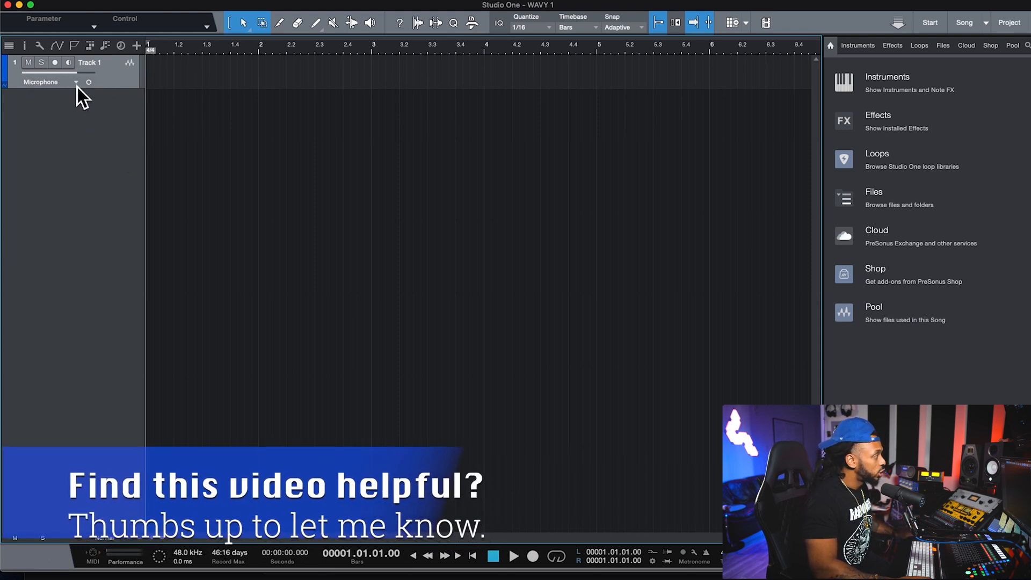
{"action": "left_click", "coordinate": [49, 82]}
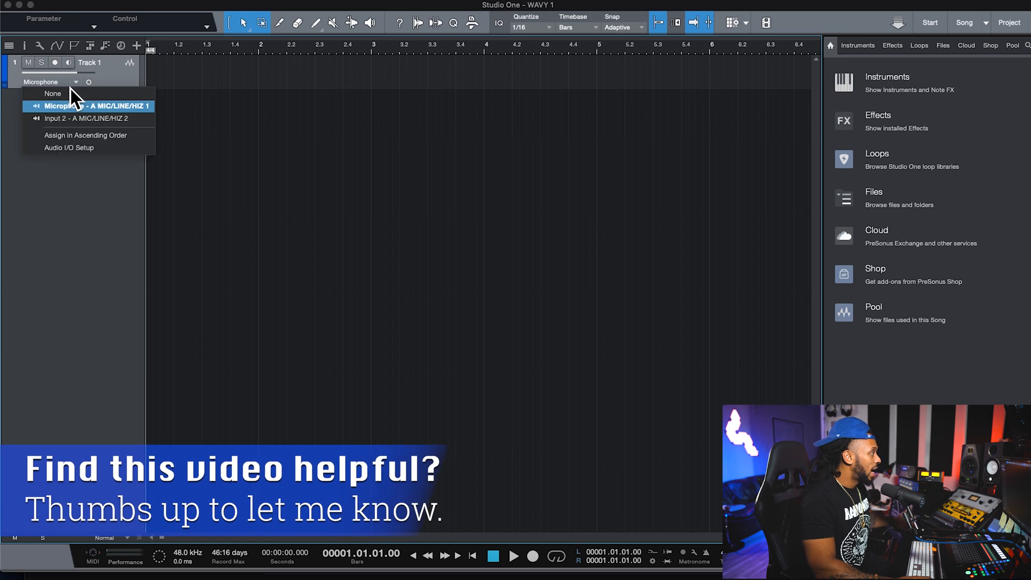
{"action": "mouse_move", "coordinate": [118, 121]}
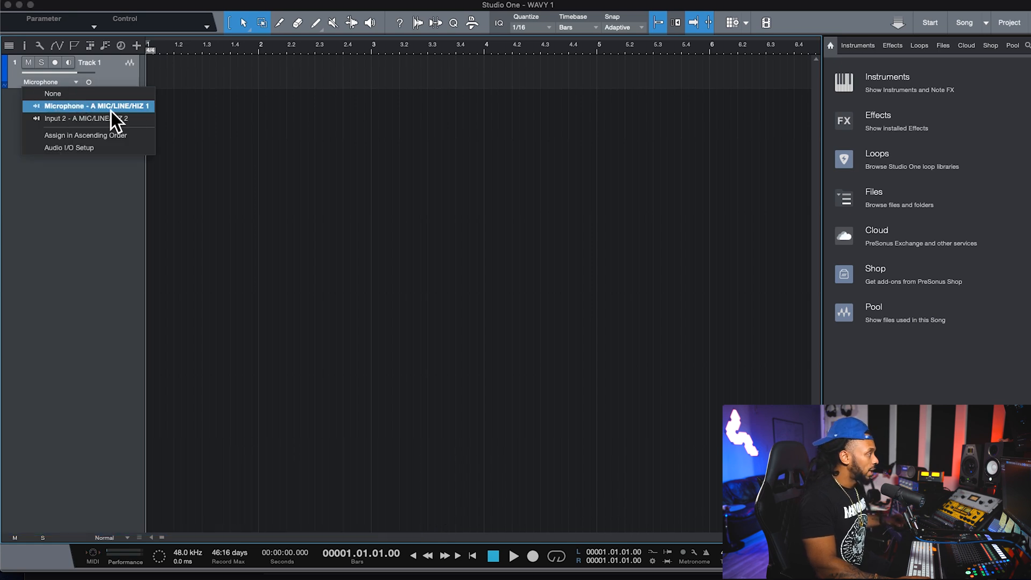
{"action": "left_click", "coordinate": [95, 107]}
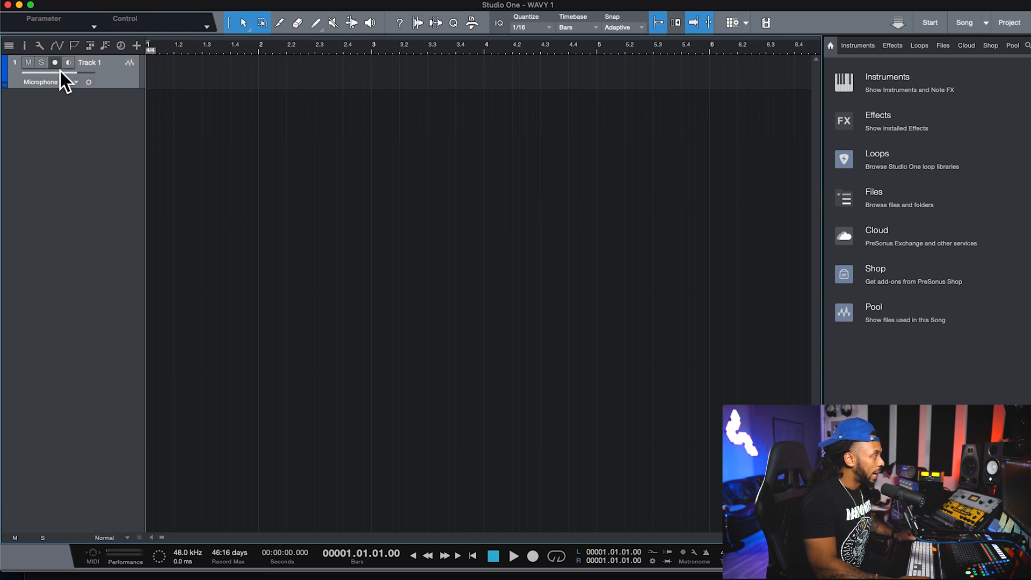
Step: Record-arm Track 1 and record a short clip from the microphone
{"action": "left_click", "coordinate": [55, 62]}
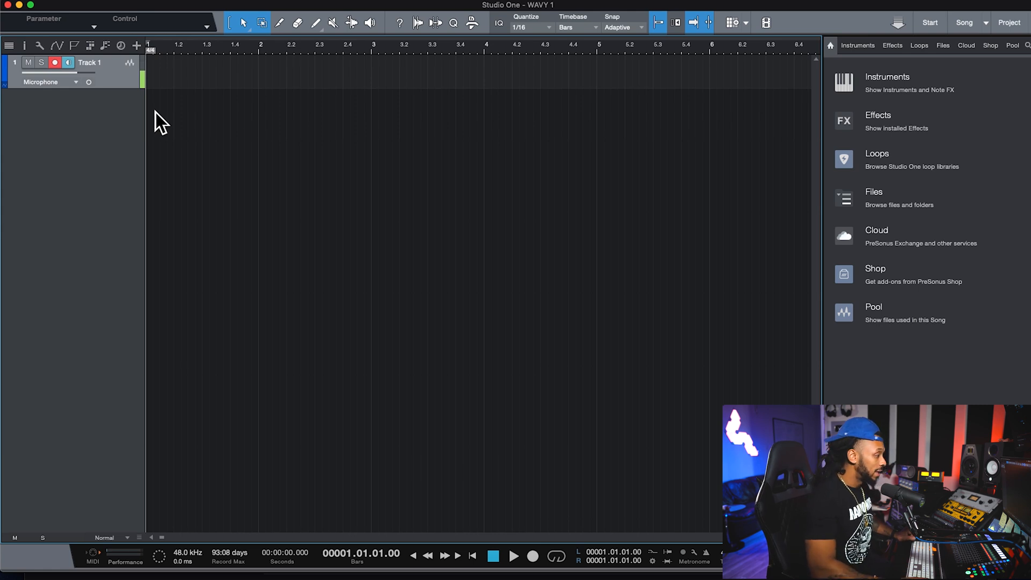
{"action": "mouse_move", "coordinate": [533, 556]}
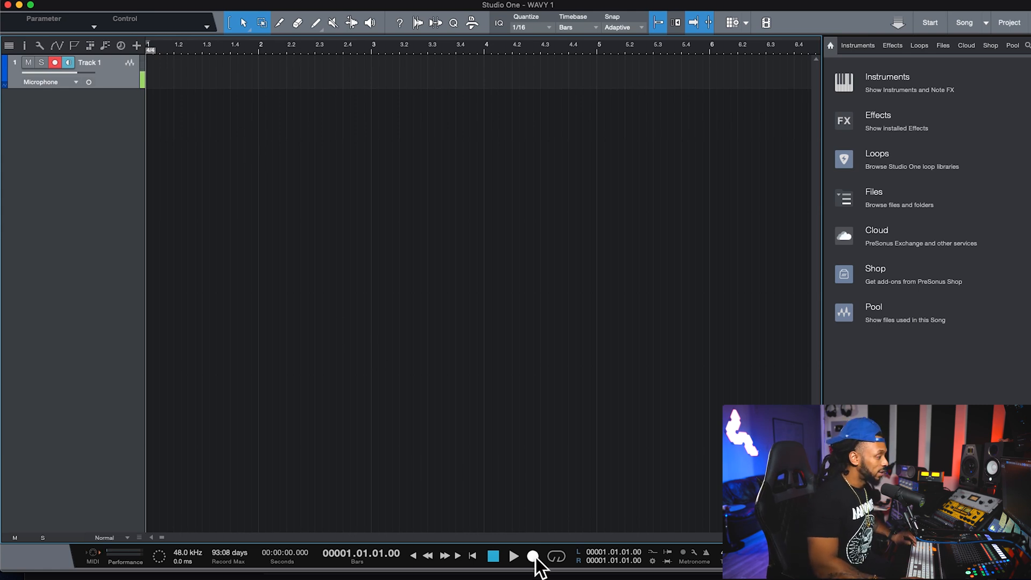
{"action": "left_click", "coordinate": [533, 557]}
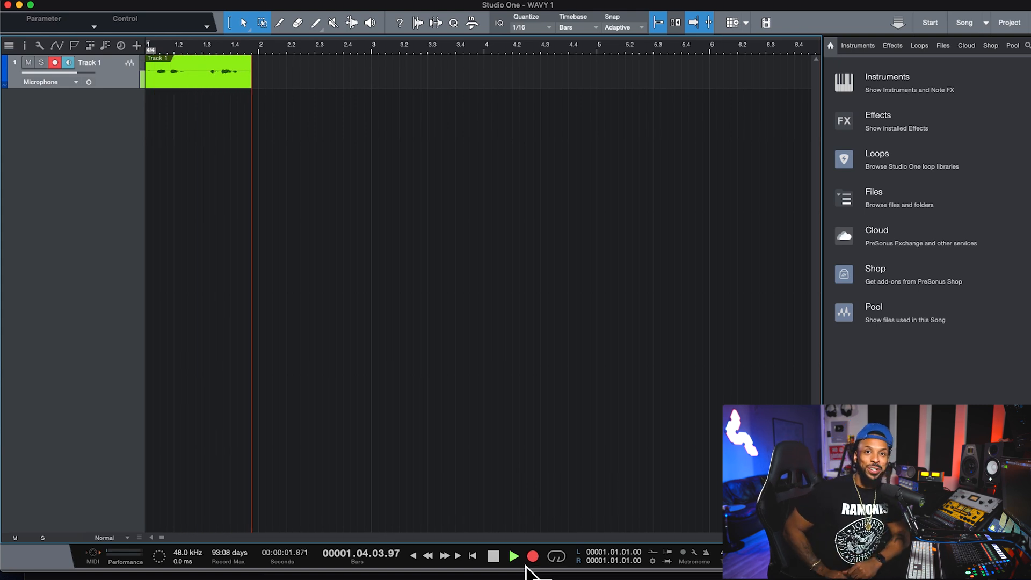